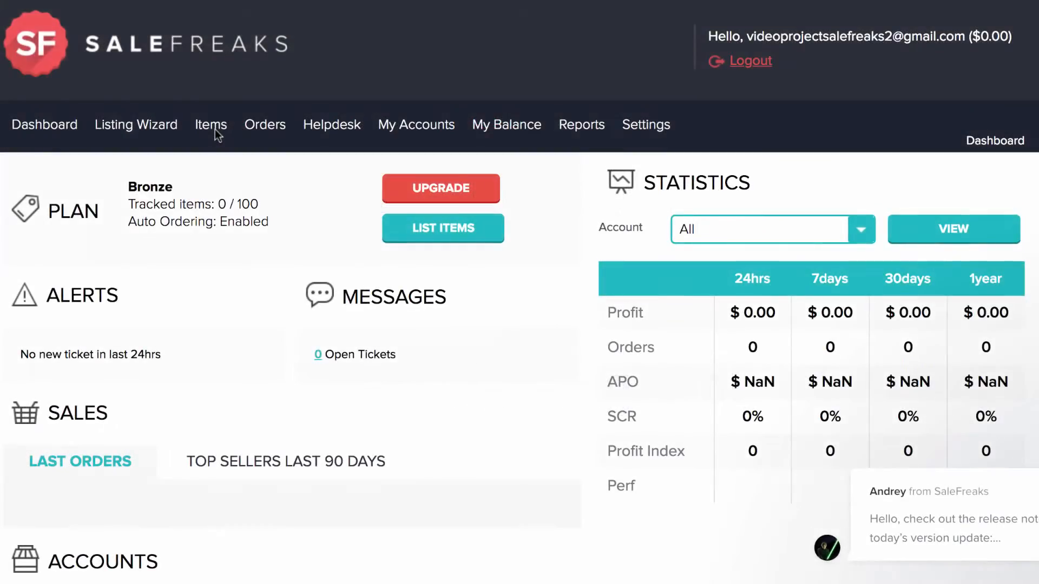
- Open the Items menu in the top navigation bar
{"action": "left_click", "coordinate": [210, 124]}
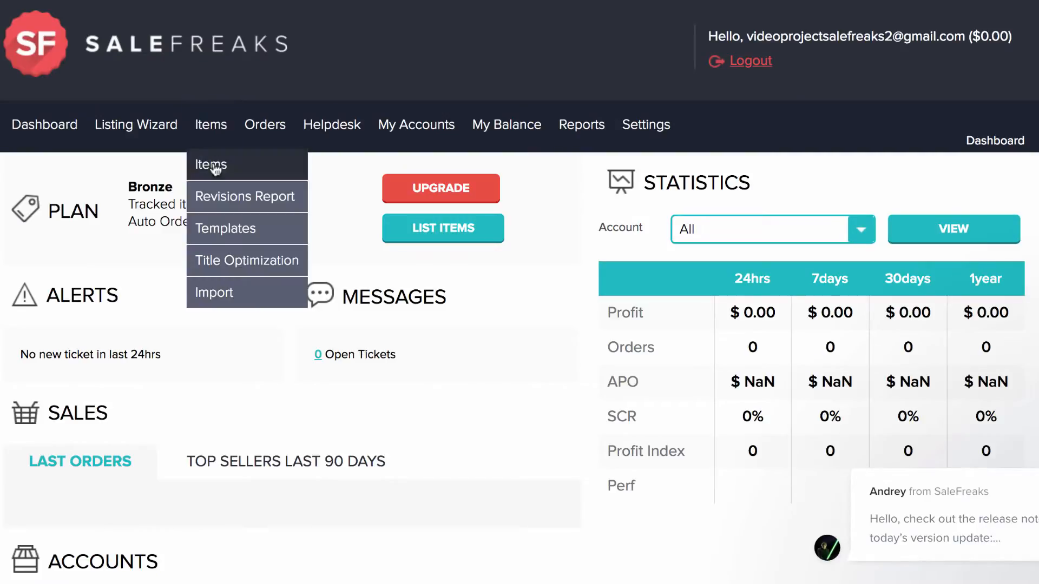
{"action": "mouse_move", "coordinate": [218, 293]}
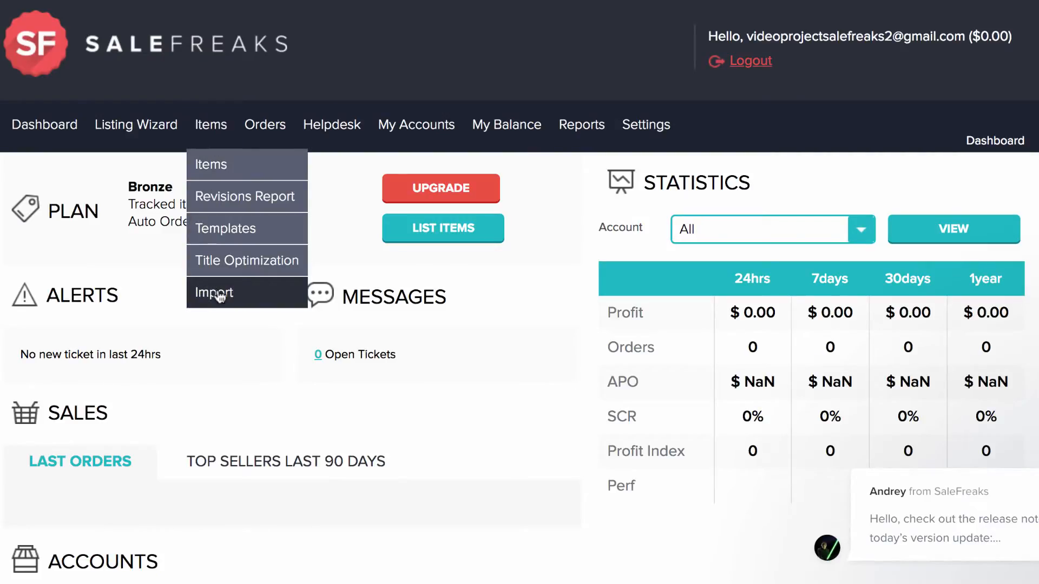
- Choose Import from the Items dropdown to reach the file upload form
{"action": "left_click", "coordinate": [214, 292]}
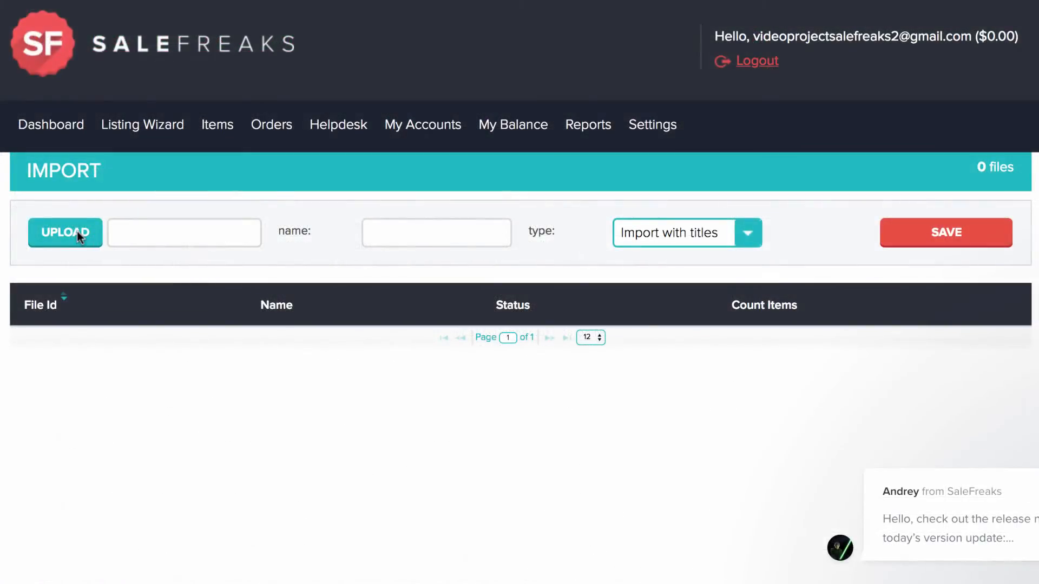
- Upload SD_18.4.18.csv from the Example folder and name the import 'Example'
{"action": "left_click", "coordinate": [64, 232]}
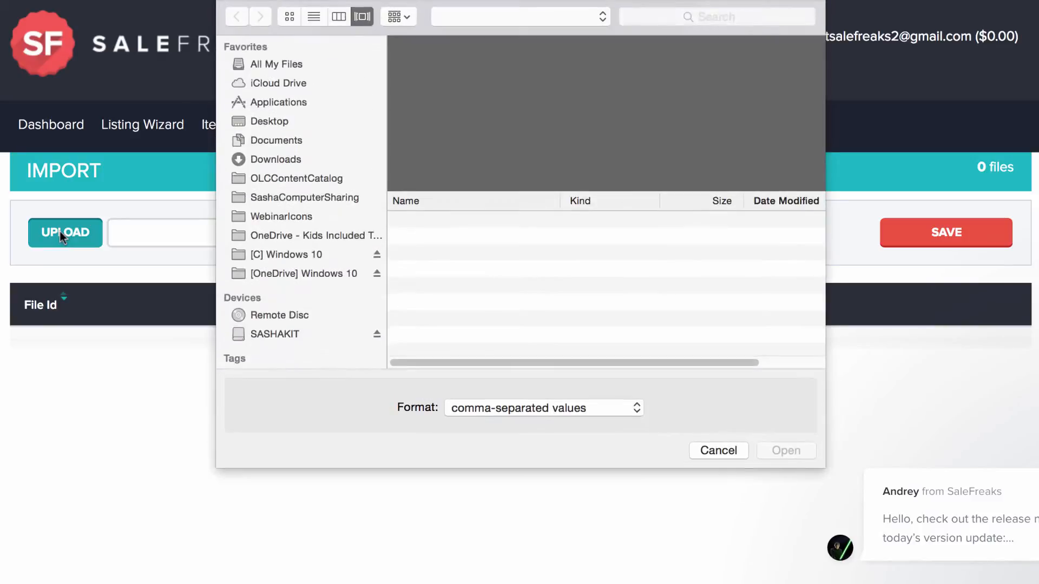
{"action": "left_click", "coordinate": [457, 65]}
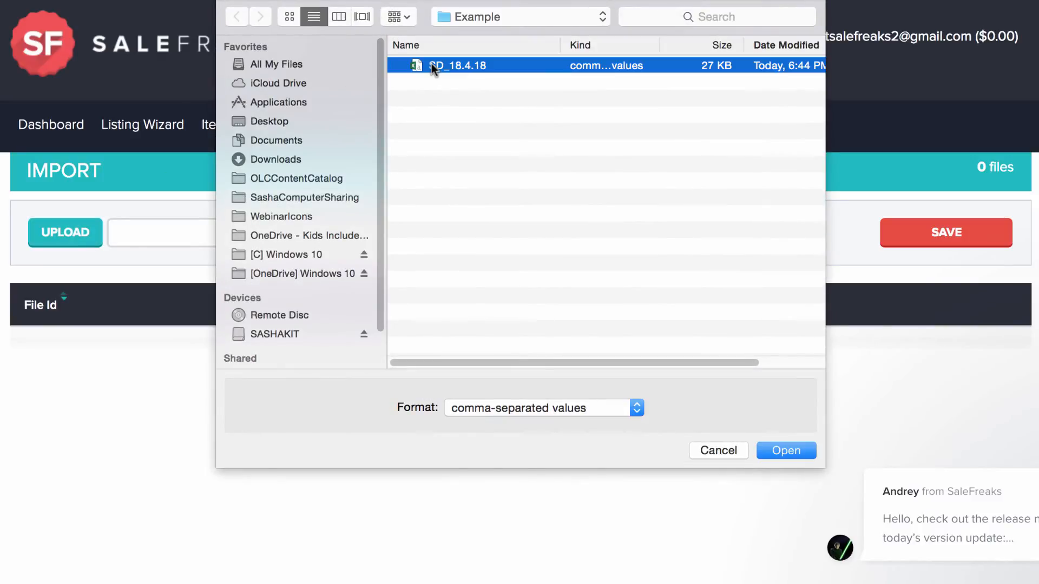
{"action": "left_click", "coordinate": [785, 451]}
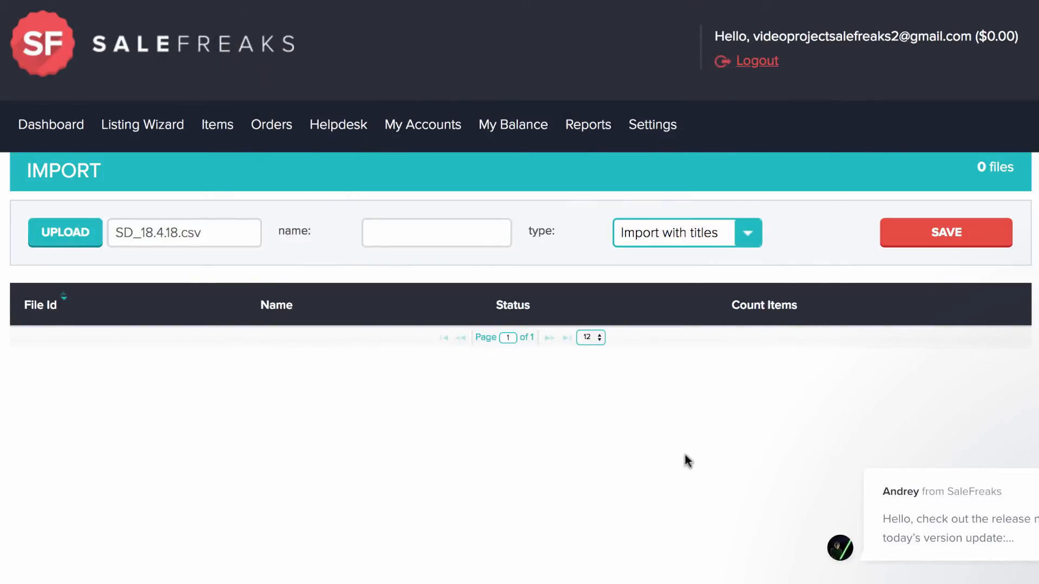
{"action": "type", "text": "Exam"}
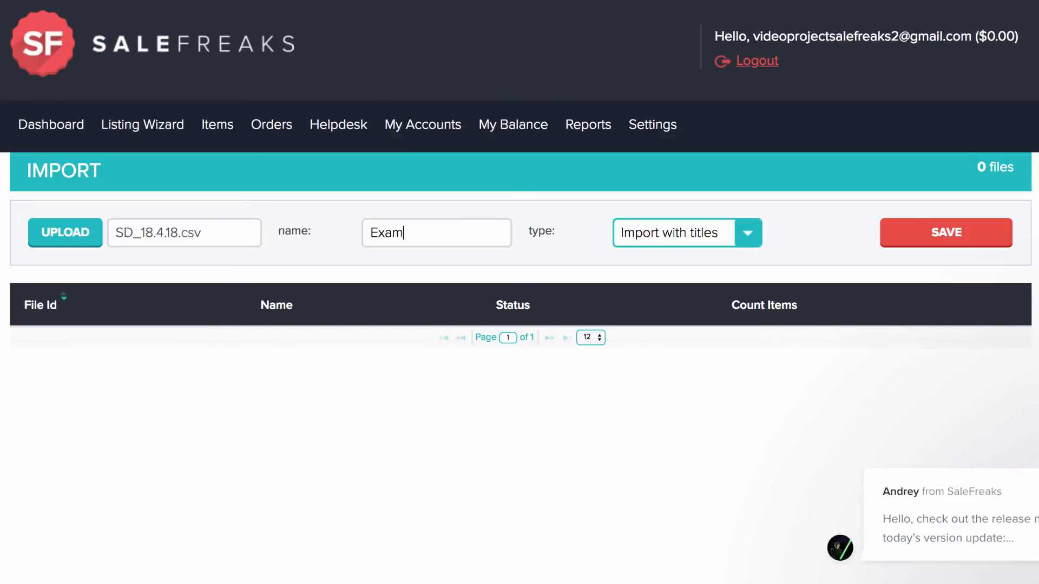
{"action": "type", "text": "ple"}
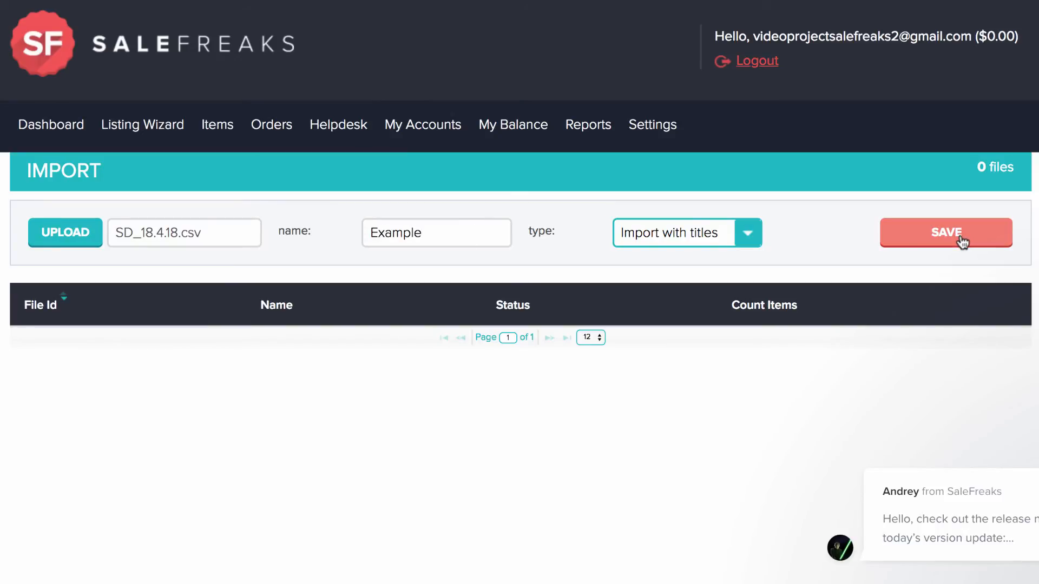
- Save the 299-item Example import and open it in the listing generator
{"action": "left_click", "coordinate": [945, 232]}
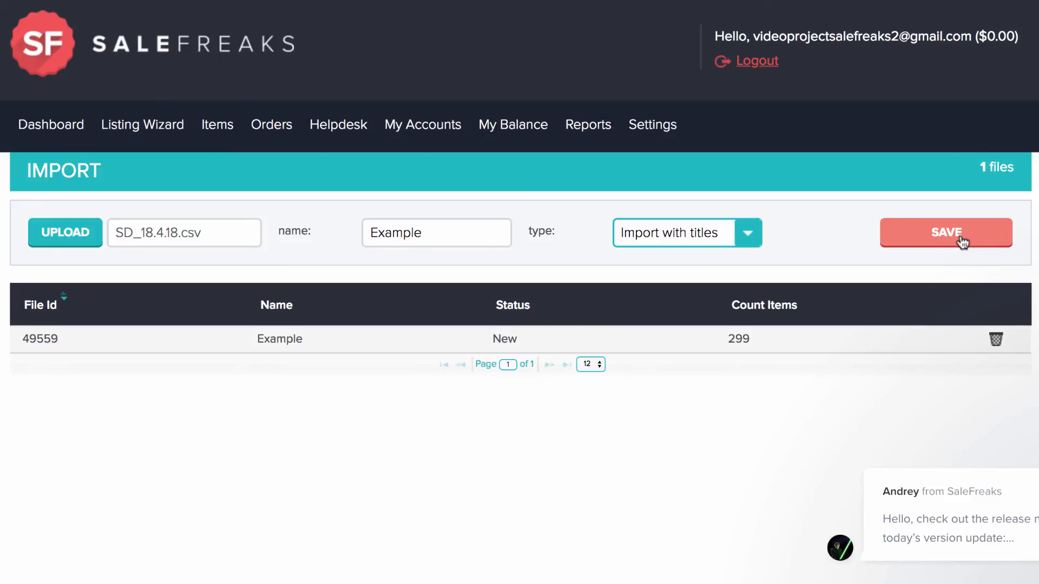
{"action": "left_click", "coordinate": [945, 233]}
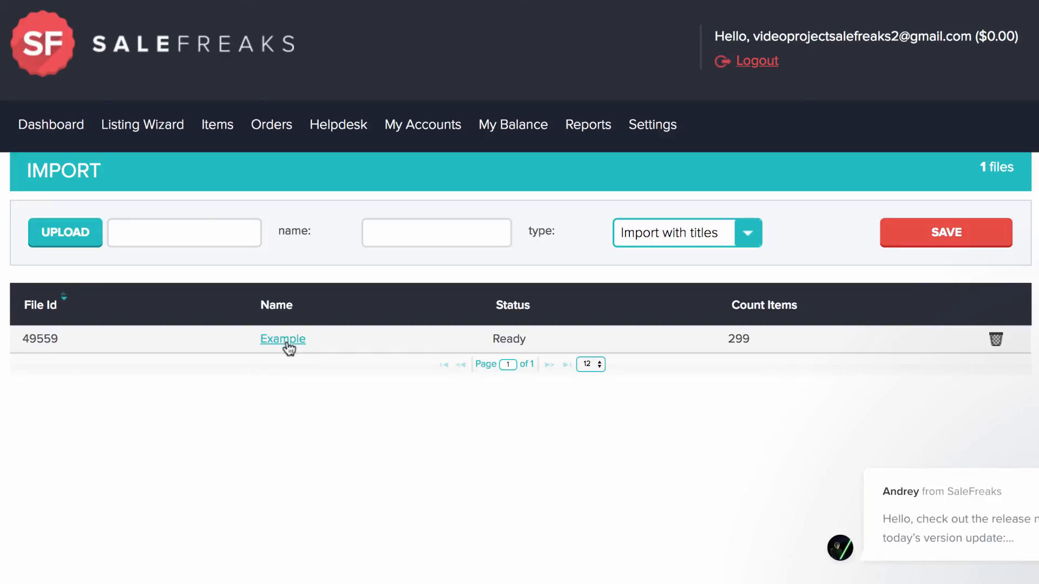
{"action": "left_click", "coordinate": [283, 339]}
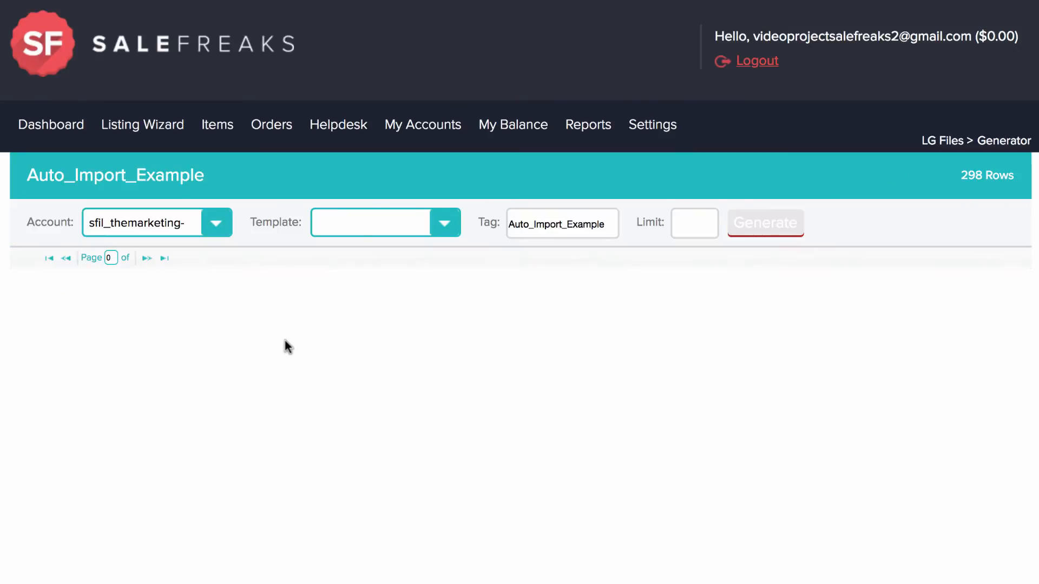